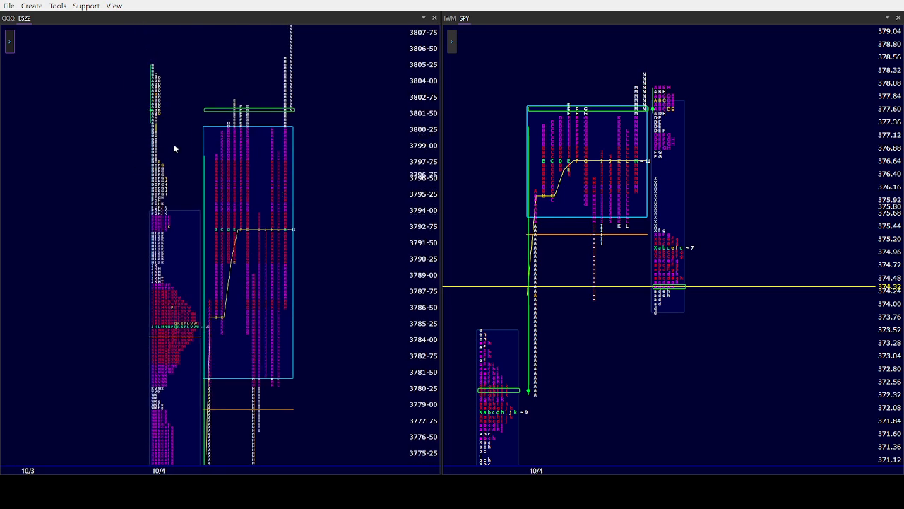
{"action": "mouse_move", "coordinate": [58, 230]}
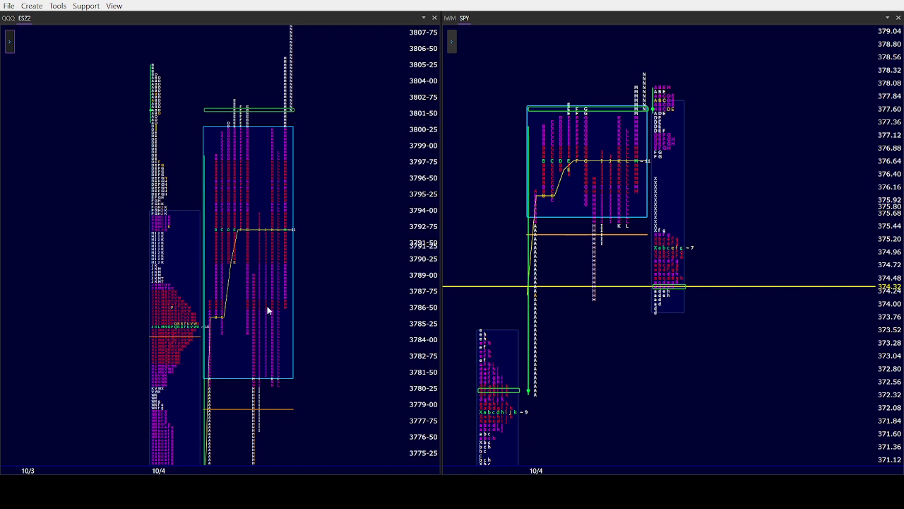
{"action": "mouse_move", "coordinate": [191, 197]}
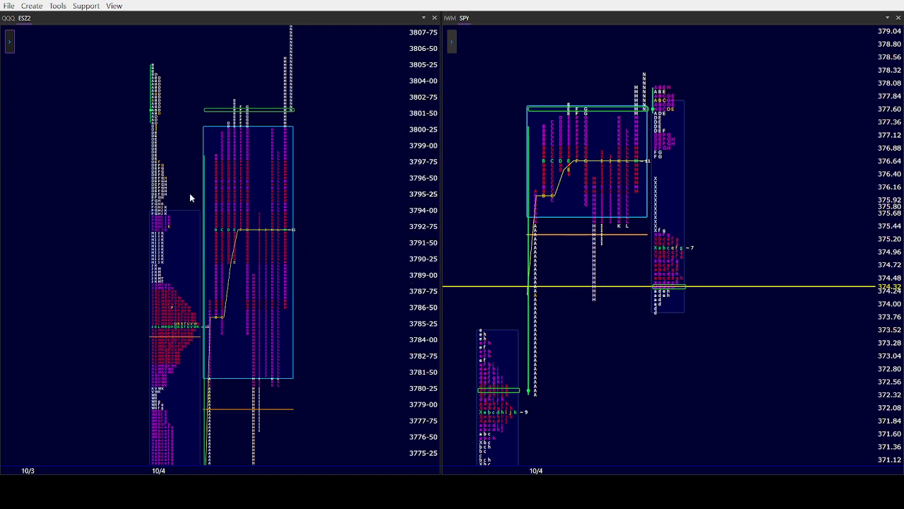
{"action": "mouse_move", "coordinate": [359, 269]}
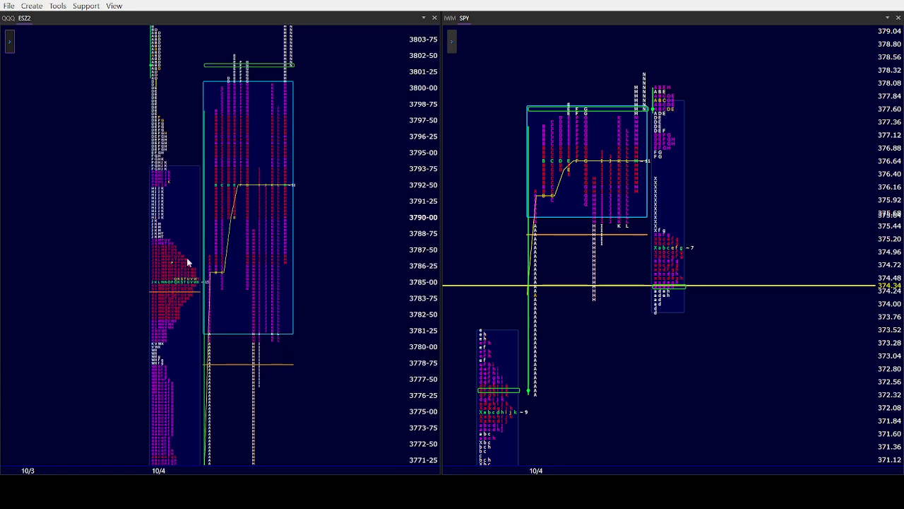
{"action": "scroll", "scroll_direction": "down", "scroll_amount": 3}
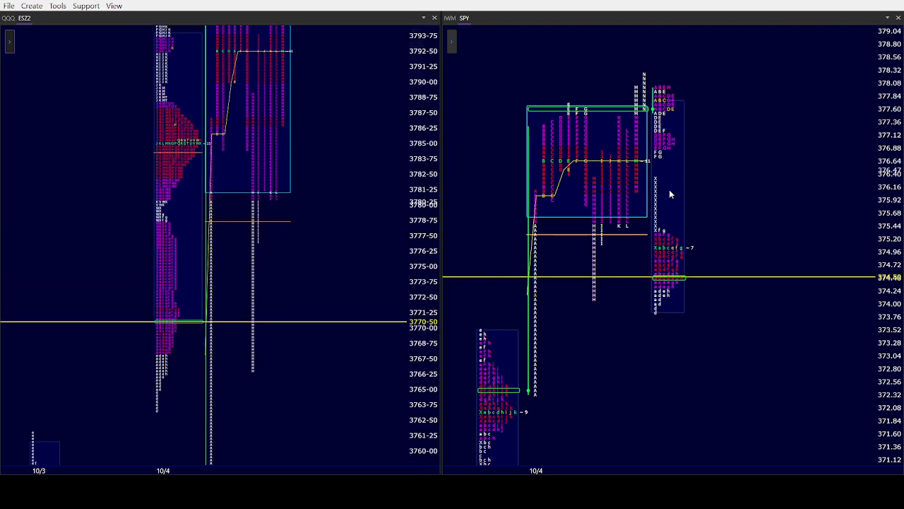
{"action": "mouse_move", "coordinate": [467, 34]}
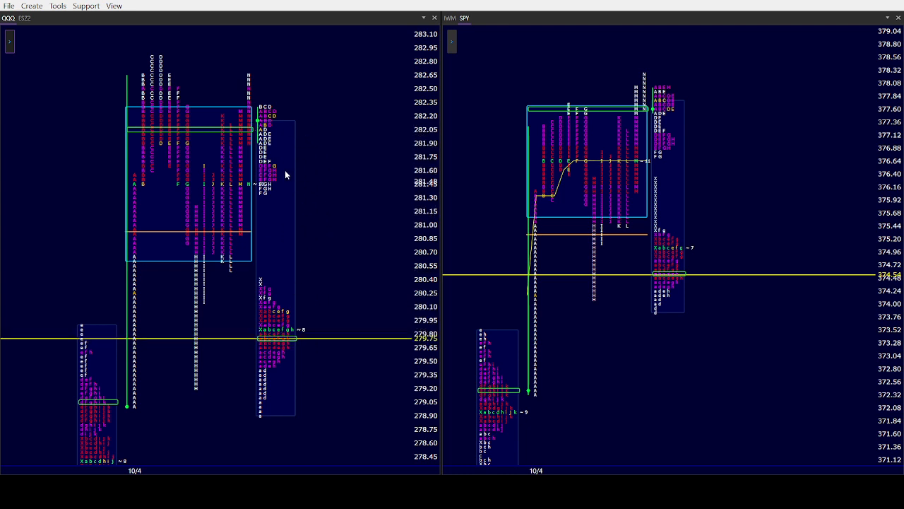
{"action": "mouse_move", "coordinate": [265, 287]}
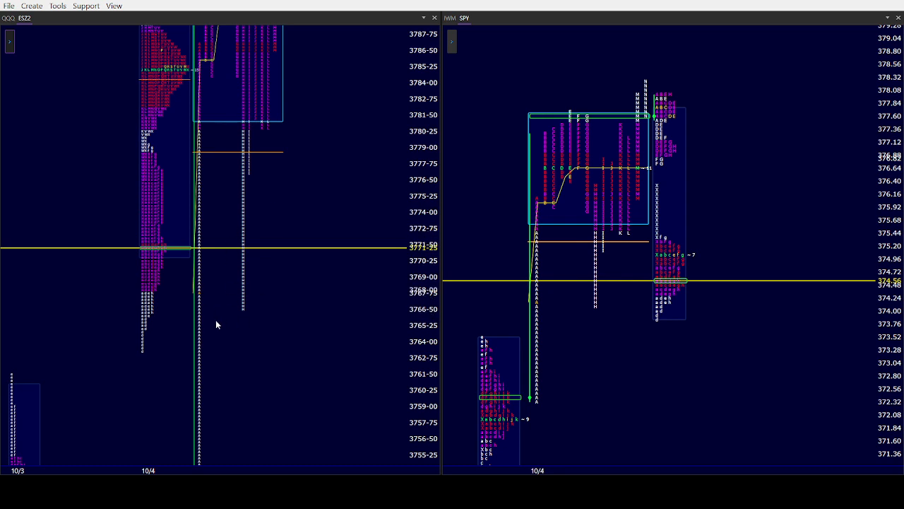
{"action": "mouse_move", "coordinate": [248, 313]}
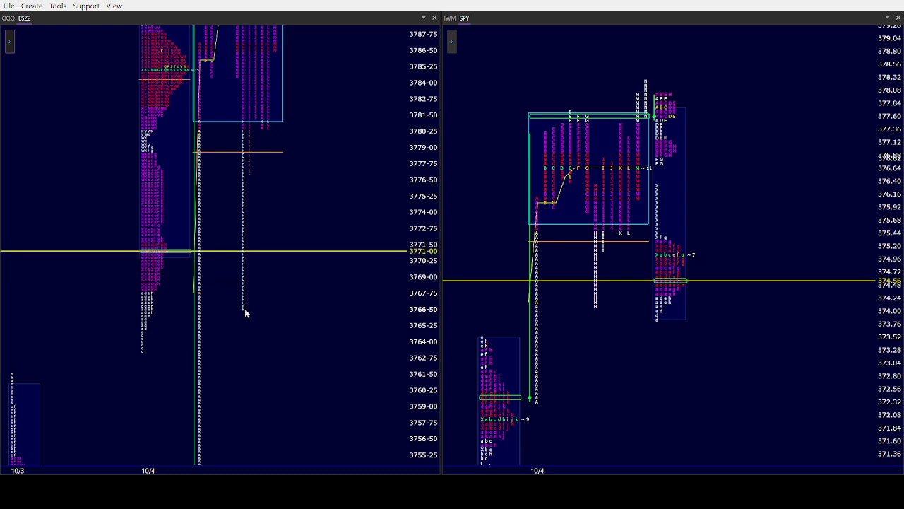
{"action": "mouse_move", "coordinate": [287, 326]}
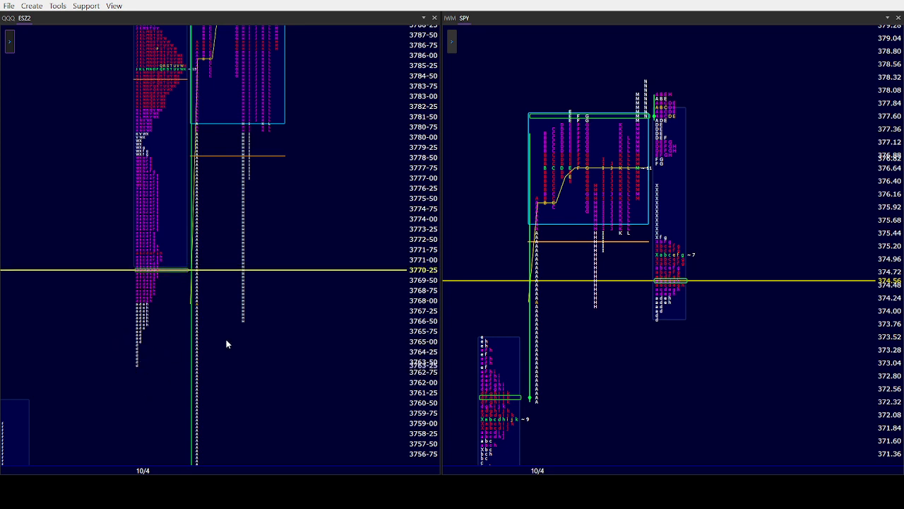
{"action": "mouse_move", "coordinate": [244, 324]}
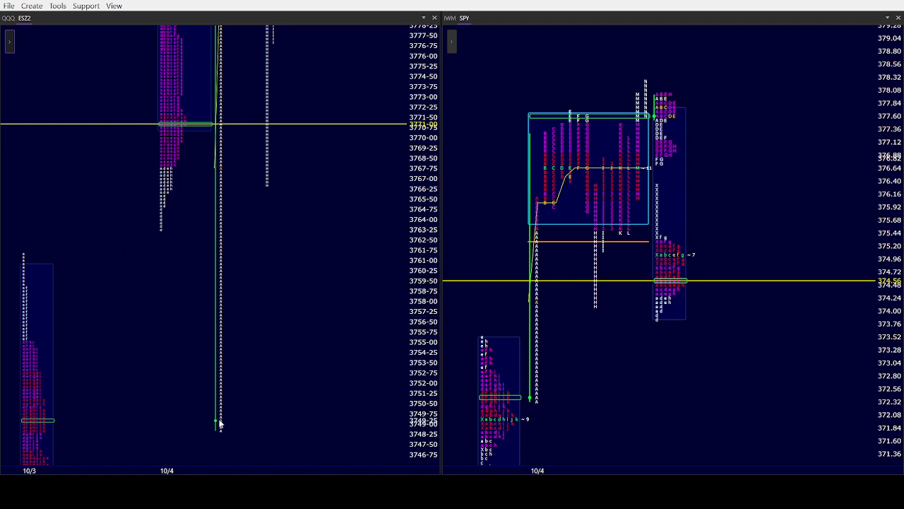
{"action": "mouse_move", "coordinate": [297, 122]}
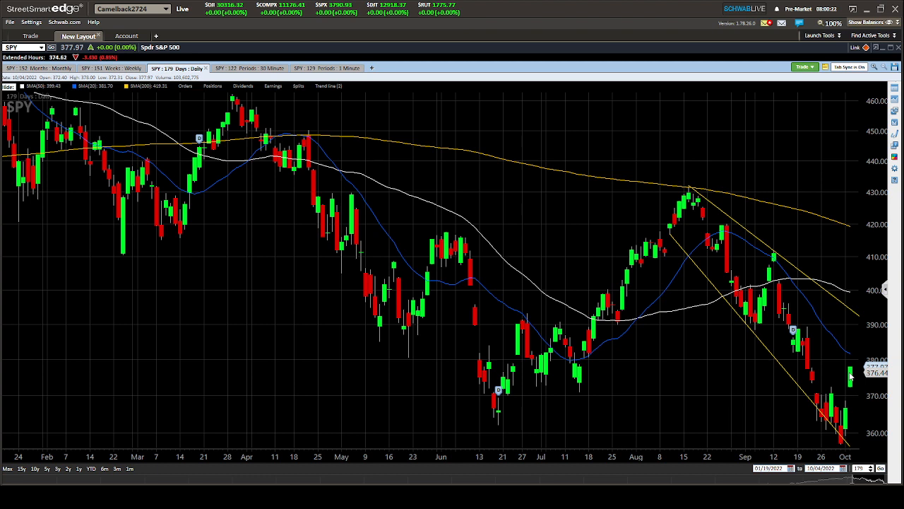
{"action": "mouse_move", "coordinate": [851, 382]}
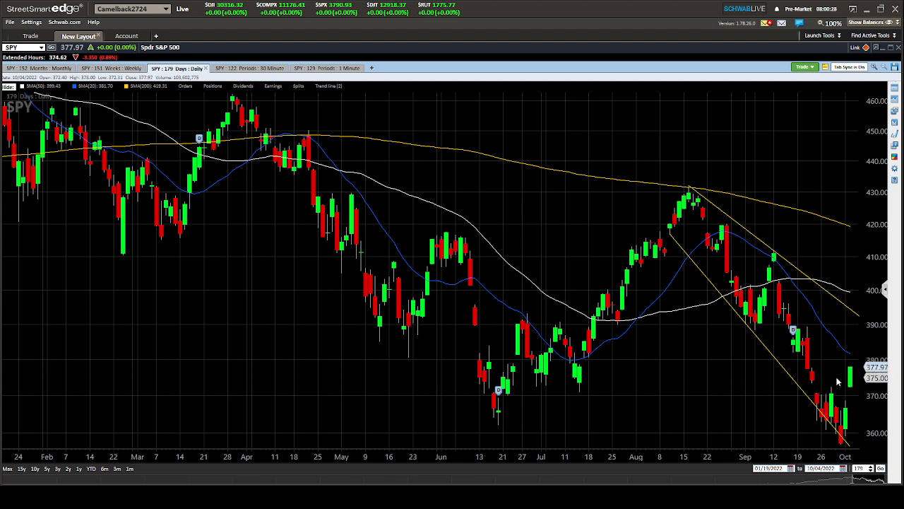